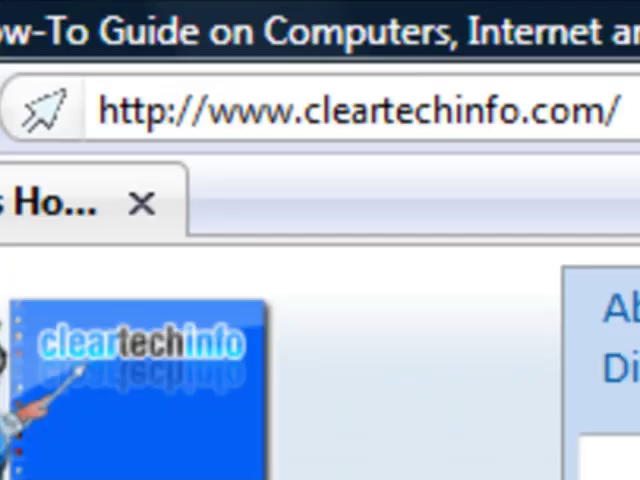
Step: Reach the forum via the registration page and enter the Operating Systems board under Computer Software Help
{"action": "scroll", "scroll_direction": "down", "scroll_amount": 3}
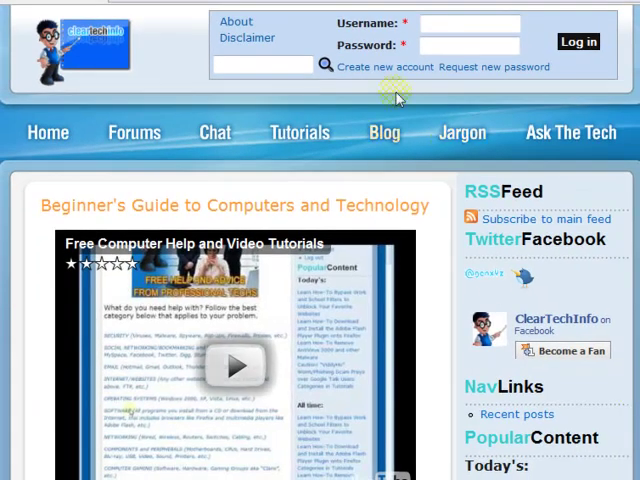
{"action": "left_click", "coordinate": [390, 68]}
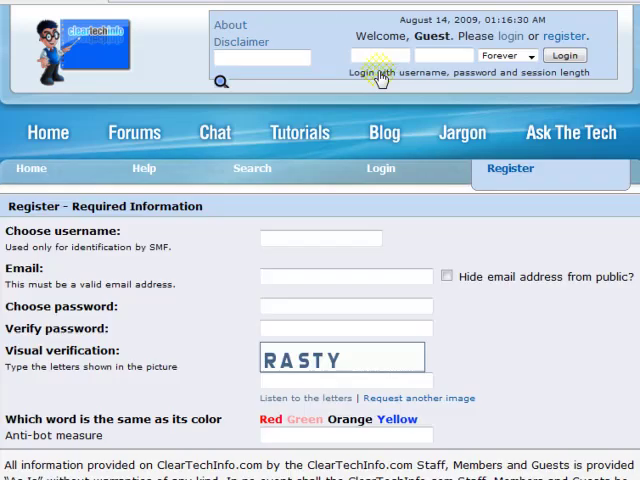
{"action": "mouse_move", "coordinate": [164, 184]}
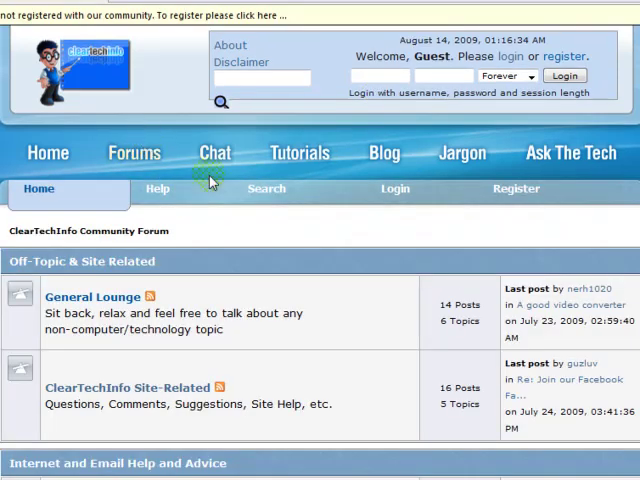
{"action": "scroll", "scroll_direction": "down", "scroll_amount": 3}
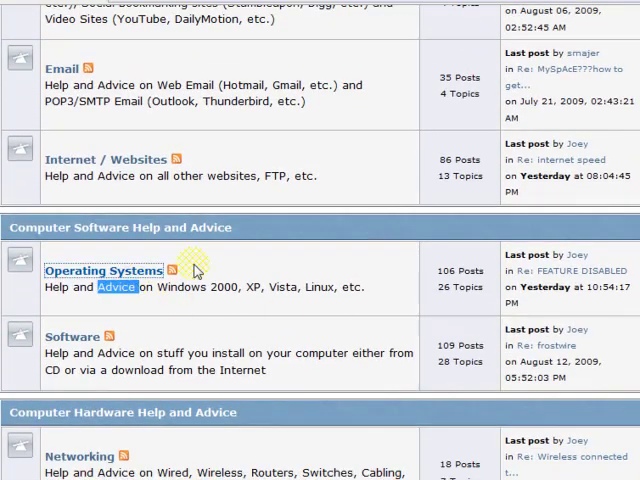
{"action": "left_click", "coordinate": [104, 272]}
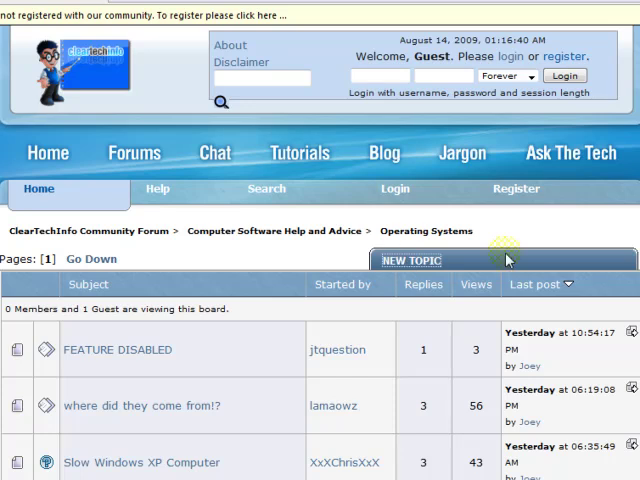
{"action": "left_click", "coordinate": [412, 260]}
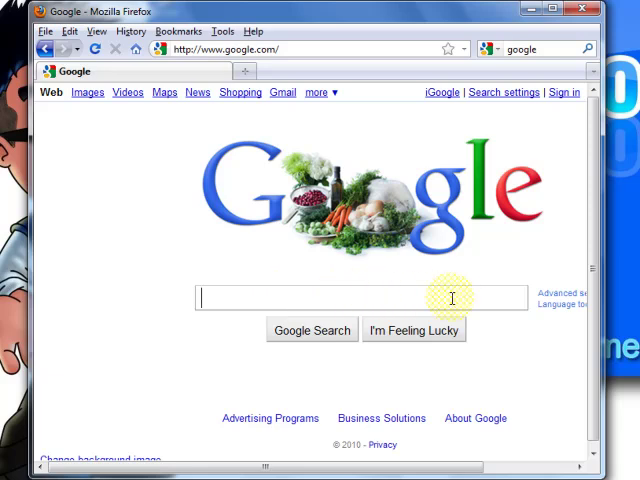
Step: Search Google for 'manual java download' and choose the Java Downloads for All Operating Systems result
{"action": "type", "text": "manual java download"}
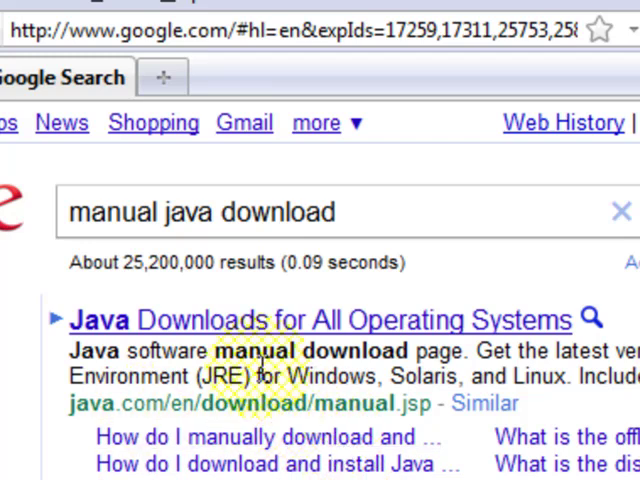
{"action": "left_click", "coordinate": [310, 320]}
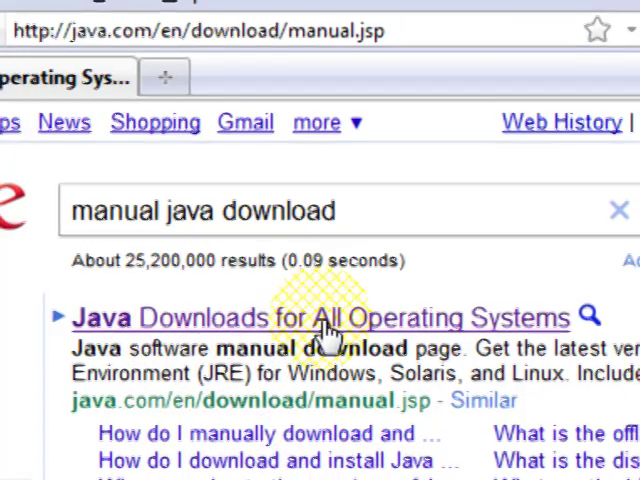
Step: On Java.com's manual download page, jump from the Windows links to the Apple (OS X) section
{"action": "left_click", "coordinate": [312, 316]}
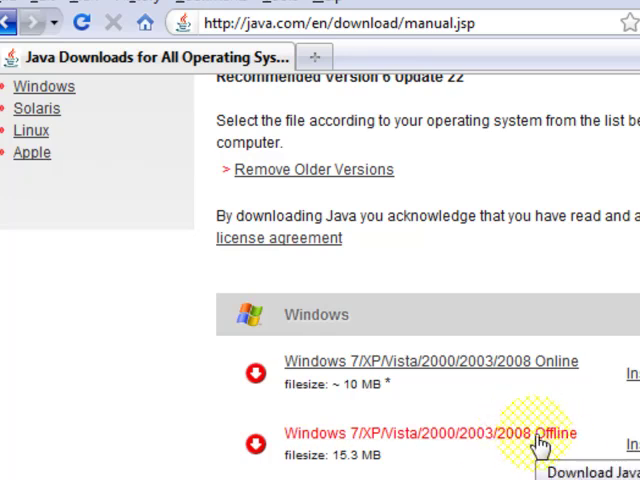
{"action": "mouse_move", "coordinate": [124, 316]}
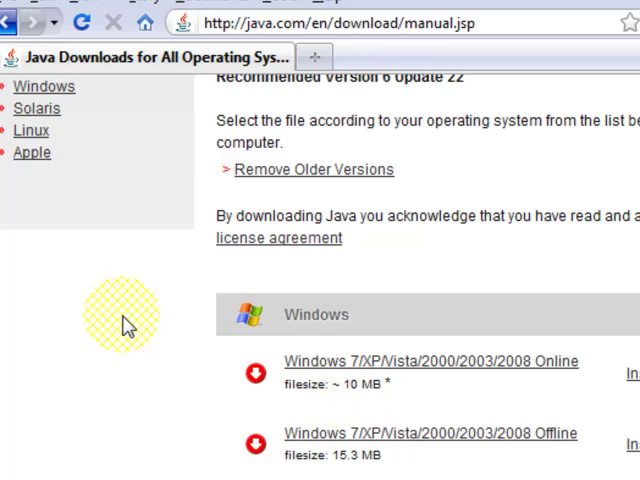
{"action": "mouse_move", "coordinate": [32, 152]}
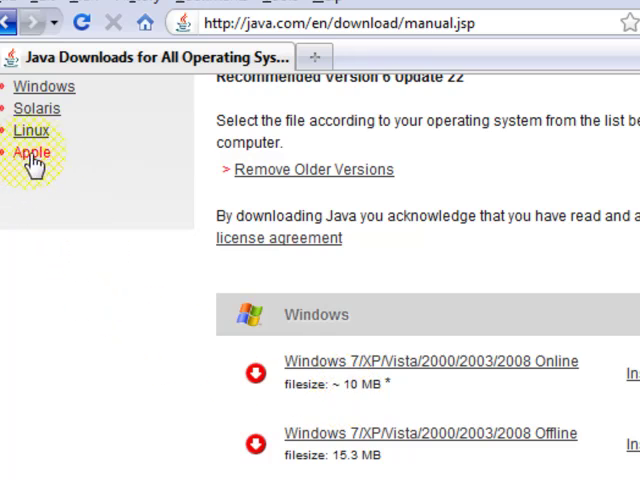
{"action": "left_click", "coordinate": [32, 152]}
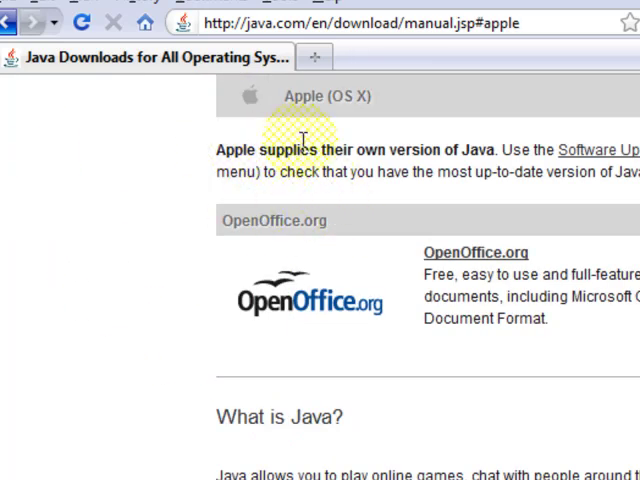
{"action": "mouse_move", "coordinate": [620, 170]}
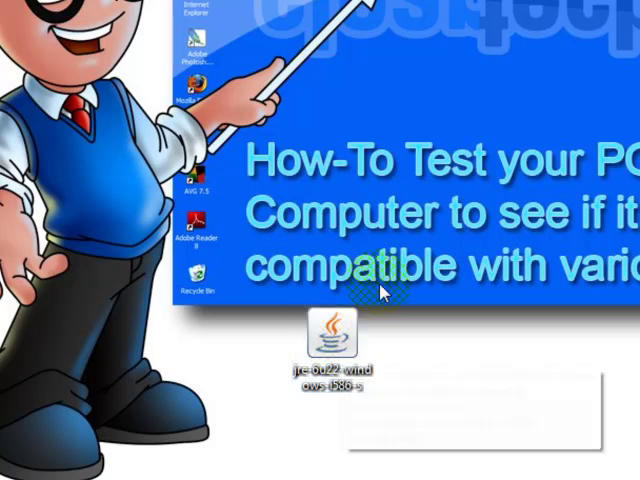
{"action": "mouse_move", "coordinate": [336, 336]}
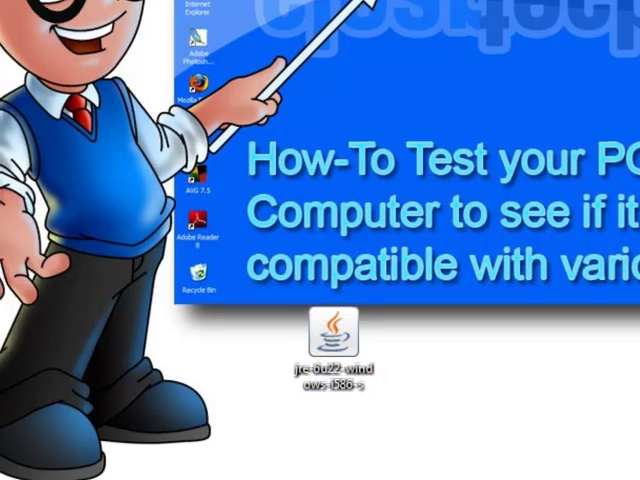
Step: Go from Start to Control Panel and switch it to Category view
{"action": "left_click", "coordinate": [24, 460]}
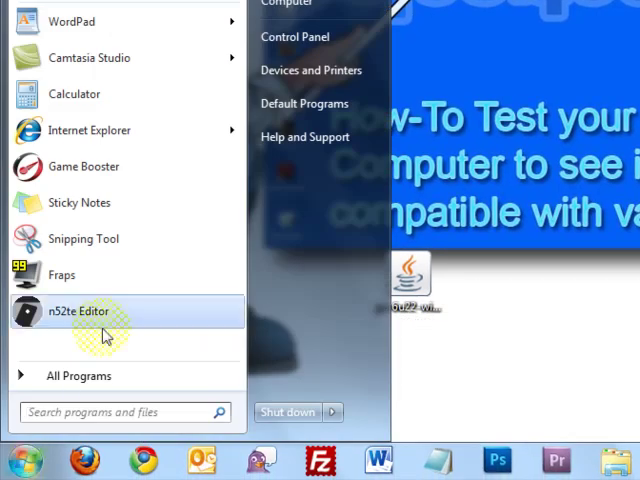
{"action": "left_click", "coordinate": [294, 36]}
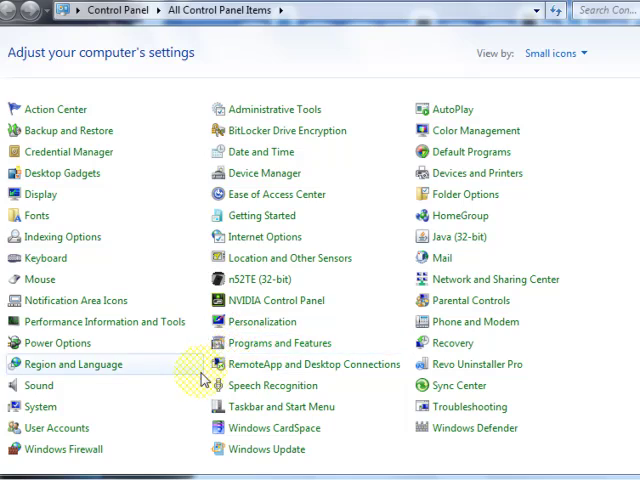
{"action": "mouse_move", "coordinate": [276, 342]}
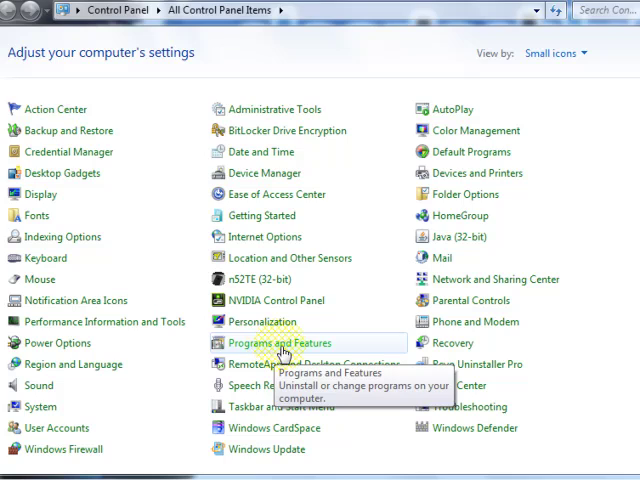
{"action": "left_click", "coordinate": [280, 344]}
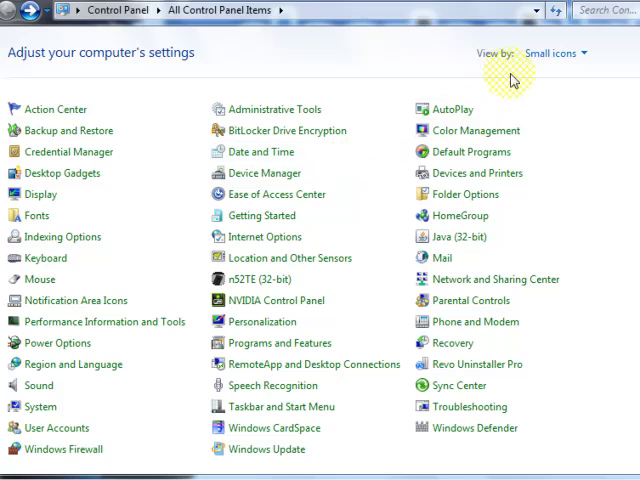
{"action": "left_click", "coordinate": [556, 52]}
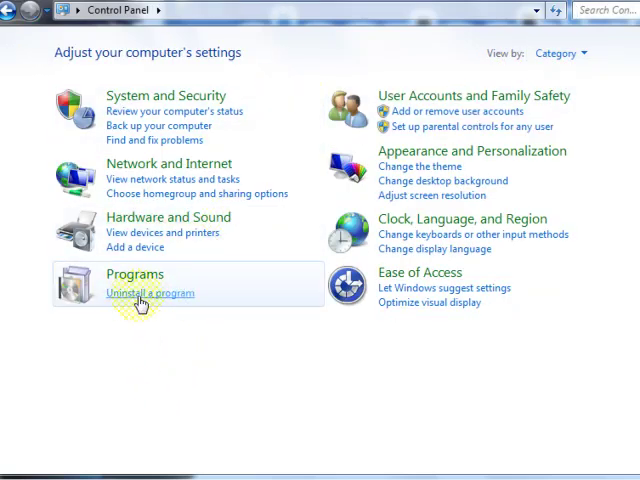
Step: Show the installed-programs list via Uninstall a program, where Call of Duty: Black Ops appears
{"action": "left_click", "coordinate": [150, 292]}
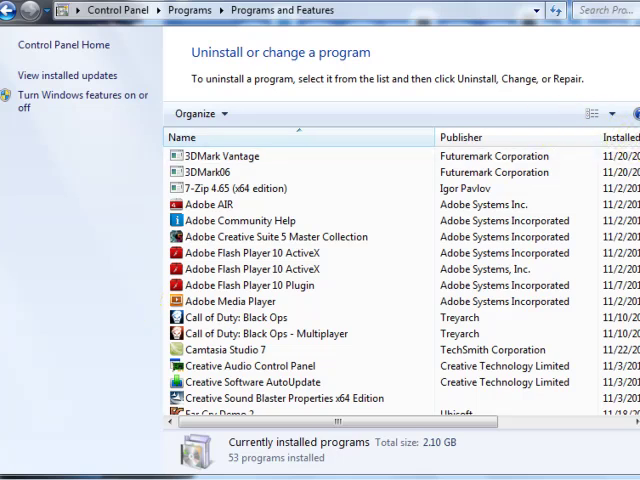
{"action": "scroll", "scroll_direction": "down", "scroll_amount": 3}
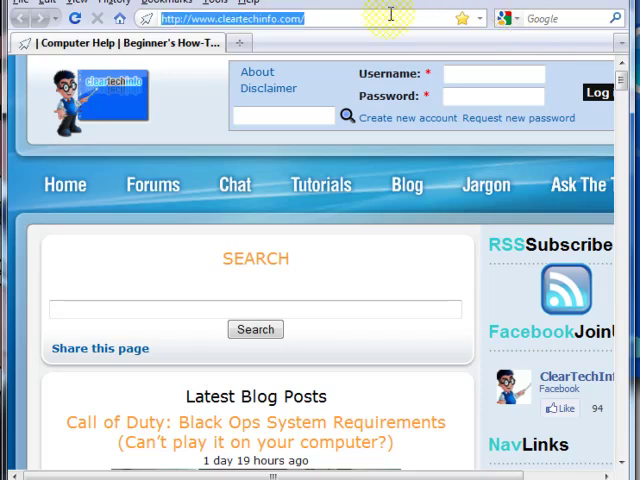
Step: Search Google for 'game o meter' using the suggested query
{"action": "type", "text": "goog"}
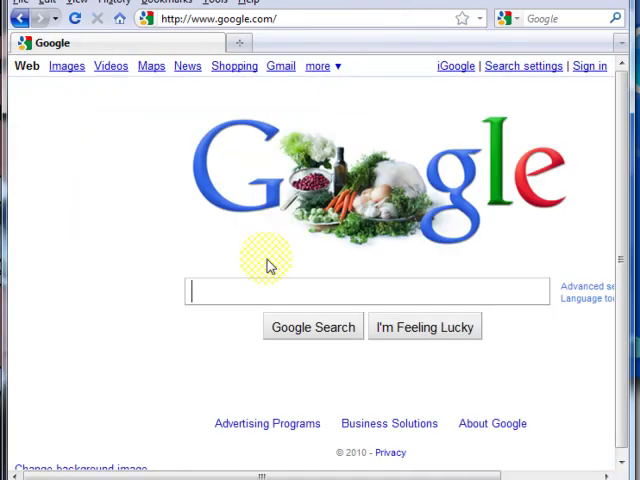
{"action": "mouse_move", "coordinate": [508, 290]}
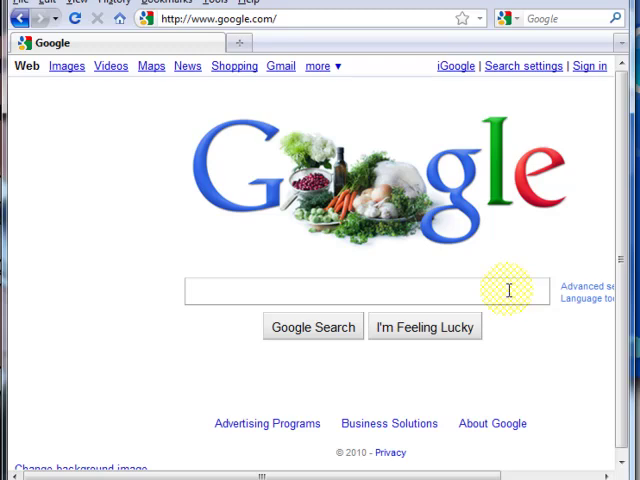
{"action": "type", "text": "game o m"}
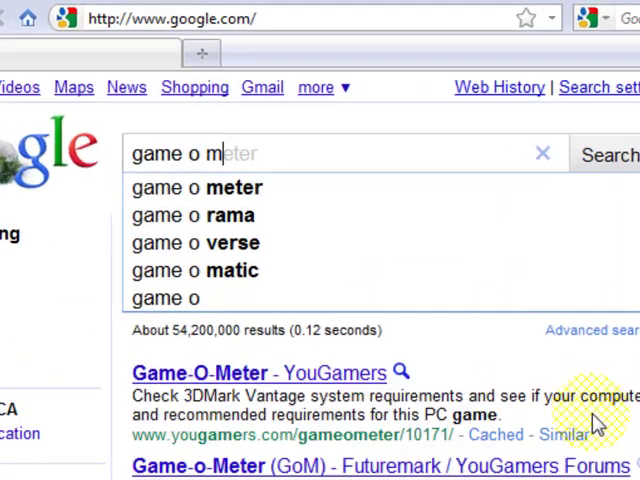
{"action": "left_click", "coordinate": [204, 188]}
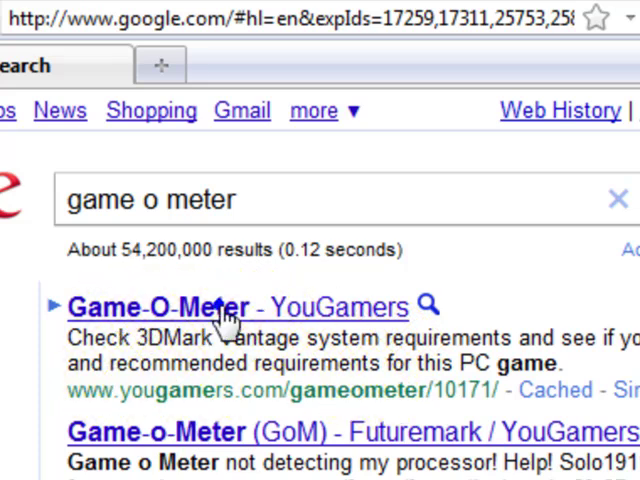
Step: Enter the YouGamers Game-o-Meter page and browse down to its 'Can I run these games?' covers
{"action": "left_click", "coordinate": [164, 308]}
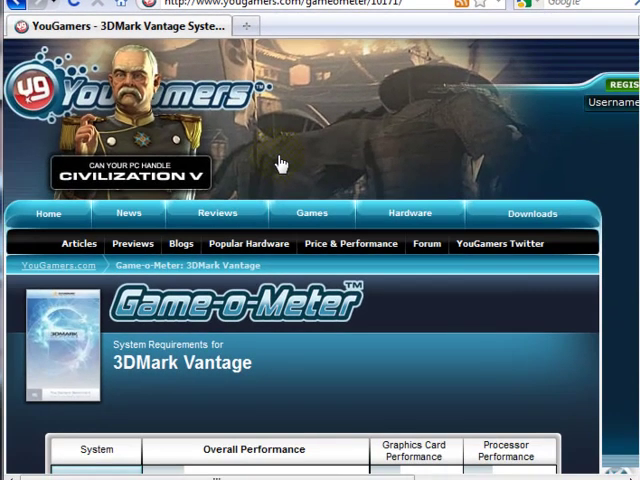
{"action": "mouse_move", "coordinate": [284, 160]}
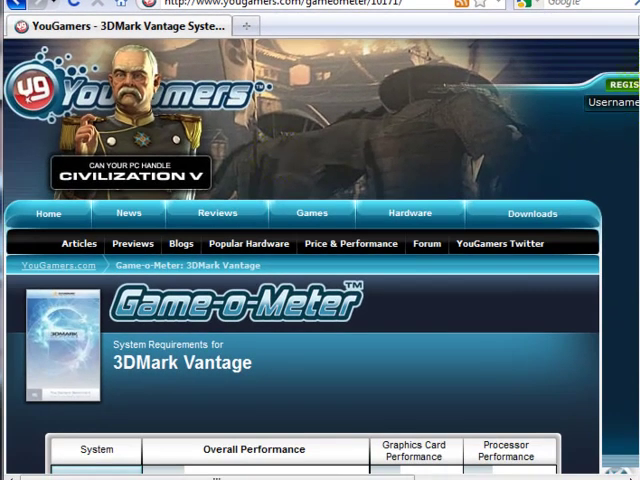
{"action": "scroll", "scroll_direction": "down", "scroll_amount": 3}
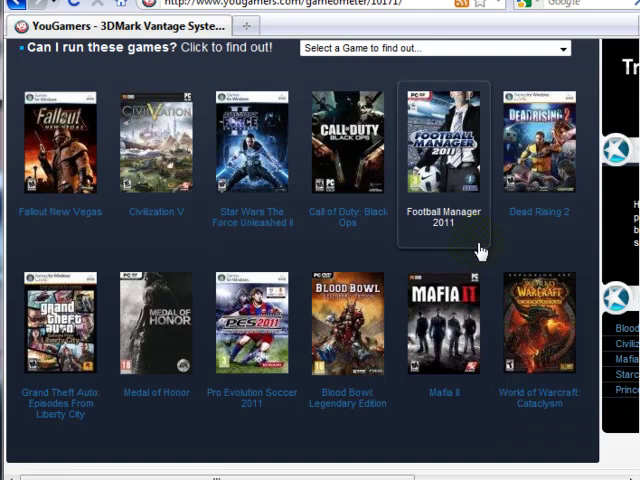
{"action": "mouse_move", "coordinate": [60, 160]}
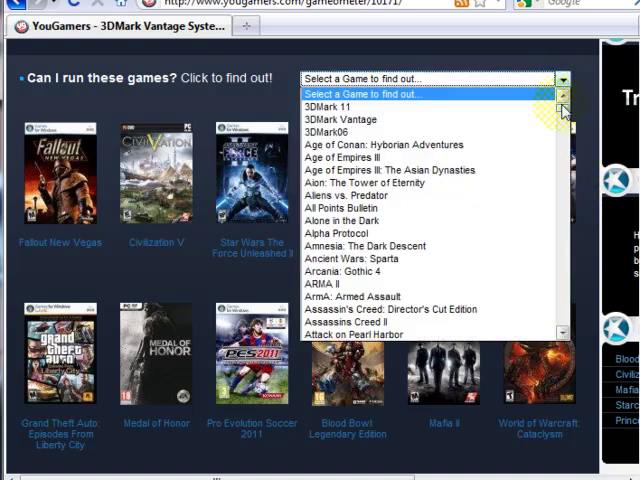
{"action": "scroll", "scroll_direction": "down", "scroll_amount": 3}
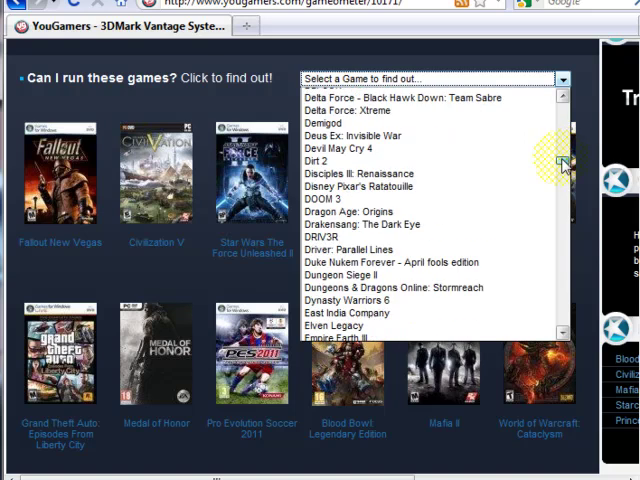
{"action": "scroll", "scroll_direction": "down", "scroll_amount": 3}
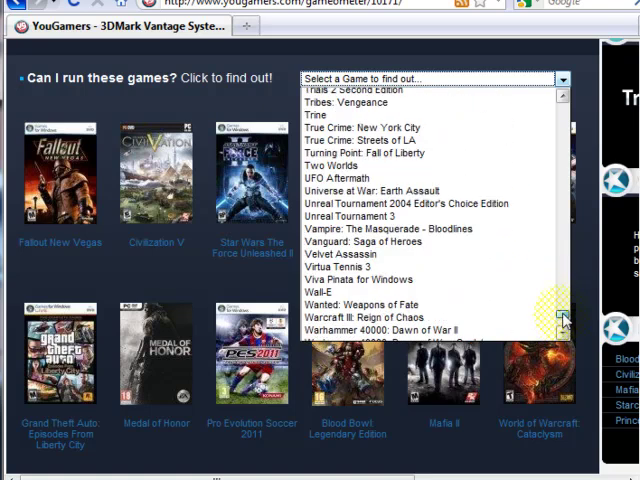
{"action": "scroll", "scroll_direction": "up", "scroll_amount": 3}
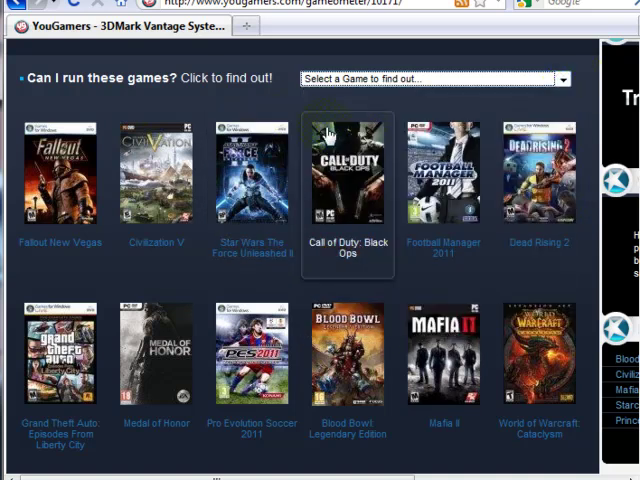
Step: Select Call of Duty: Black Ops and run the check showing the system meets its minimum requirements
{"action": "left_click", "coordinate": [348, 180]}
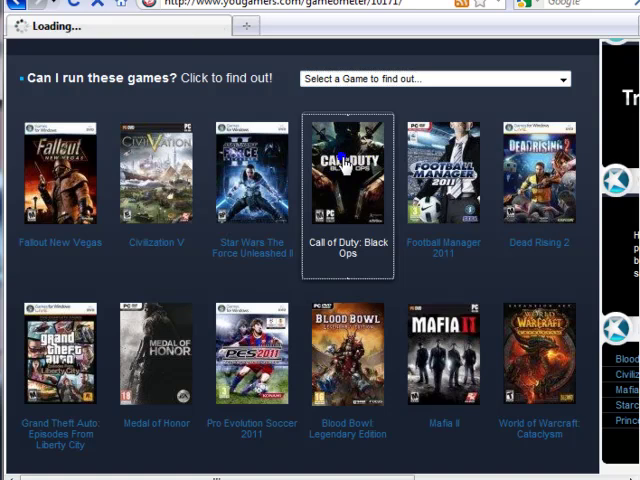
{"action": "left_click", "coordinate": [348, 178]}
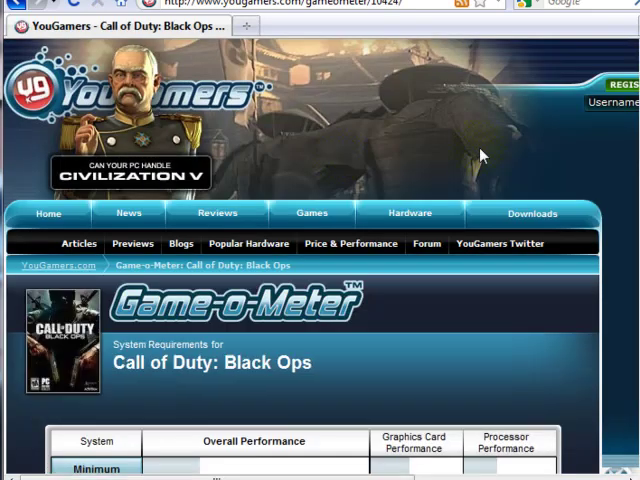
{"action": "scroll", "scroll_direction": "down", "scroll_amount": 3}
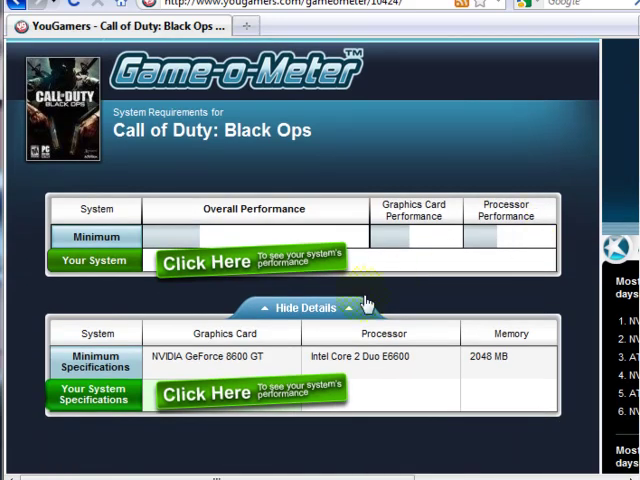
{"action": "mouse_move", "coordinate": [240, 270]}
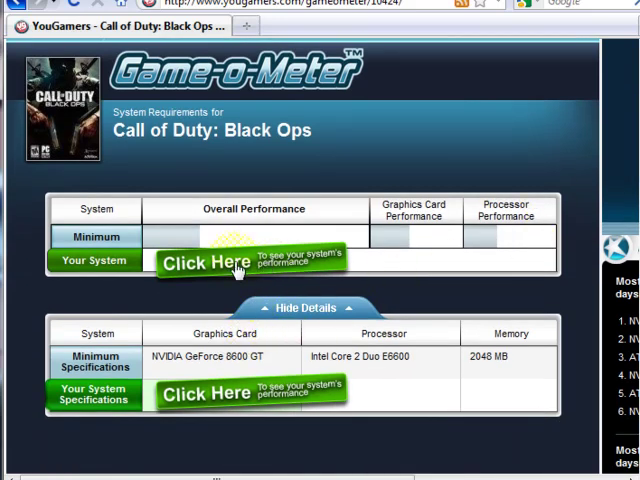
{"action": "left_click", "coordinate": [208, 260]}
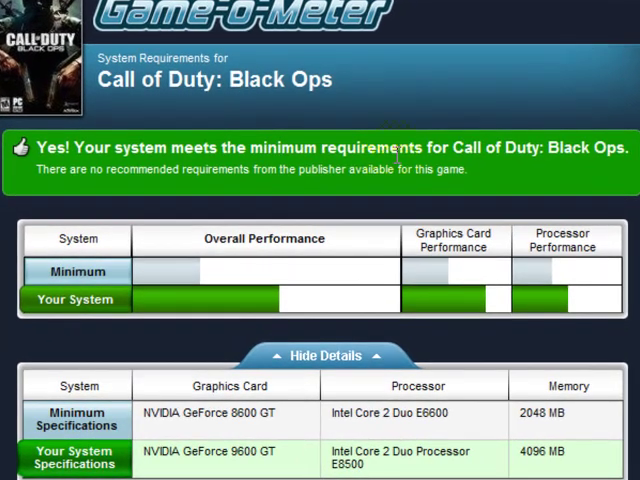
{"action": "mouse_move", "coordinate": [348, 170]}
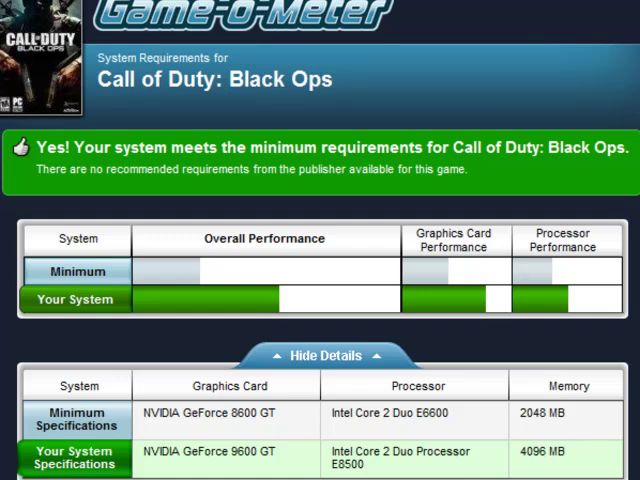
{"action": "scroll", "scroll_direction": "down", "scroll_amount": 3}
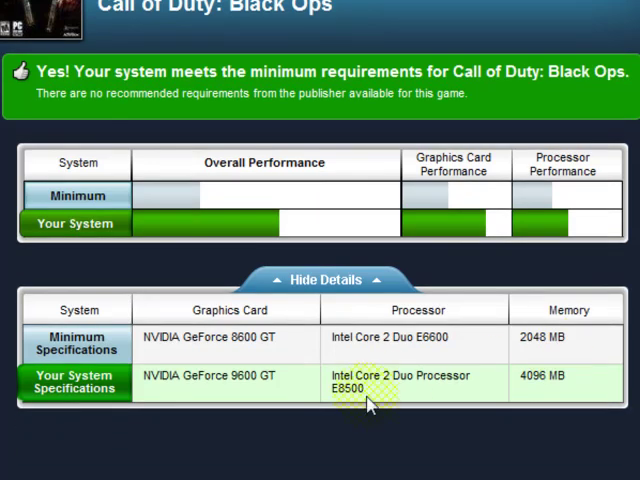
{"action": "mouse_move", "coordinate": [190, 396]}
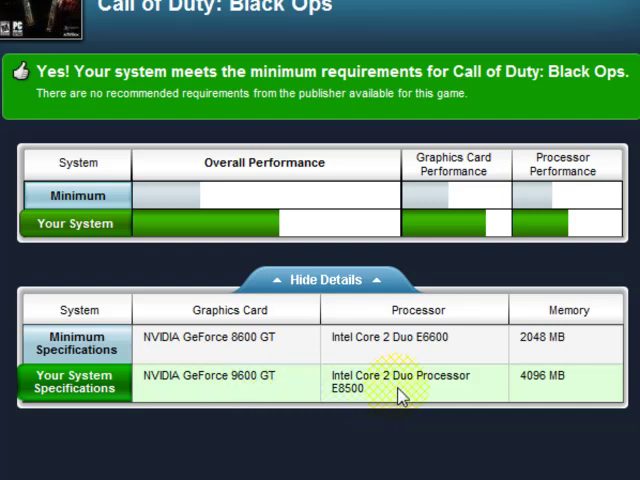
{"action": "mouse_move", "coordinate": [218, 340]}
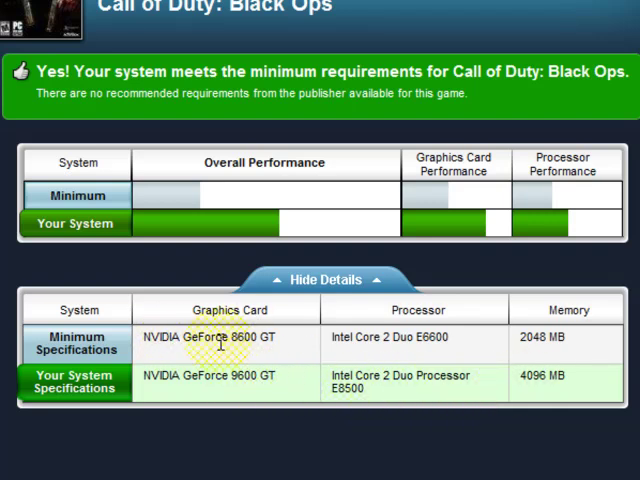
{"action": "mouse_move", "coordinate": [388, 344]}
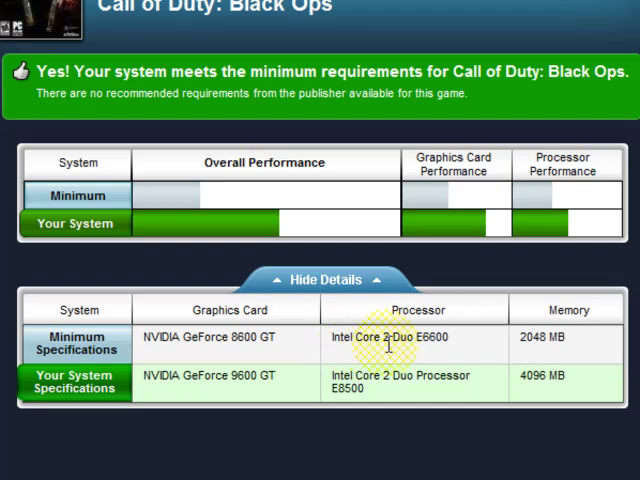
{"action": "mouse_move", "coordinate": [178, 218]}
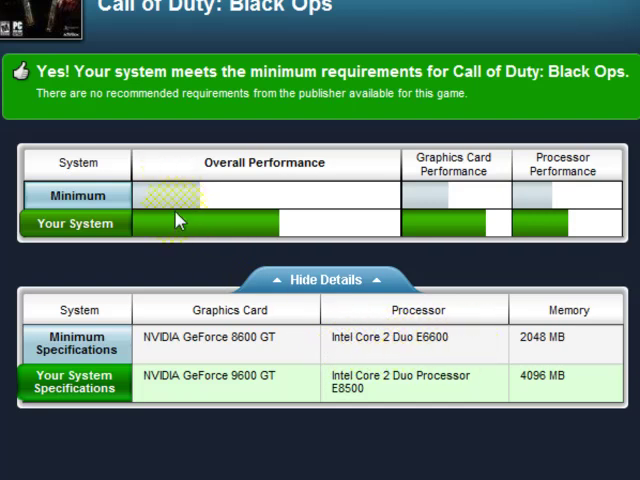
{"action": "mouse_move", "coordinate": [196, 196]}
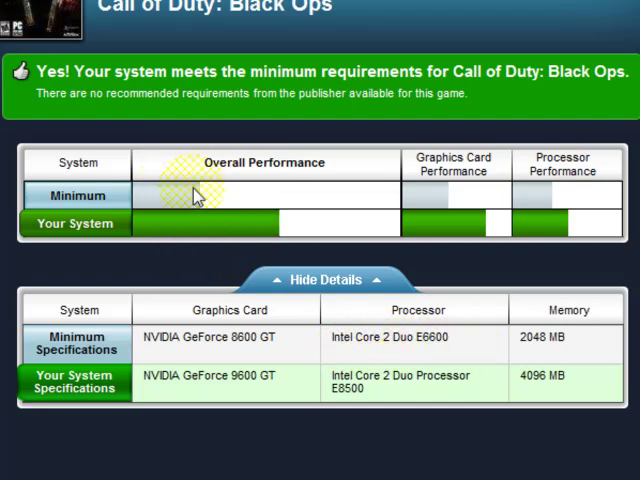
{"action": "mouse_move", "coordinate": [190, 210]}
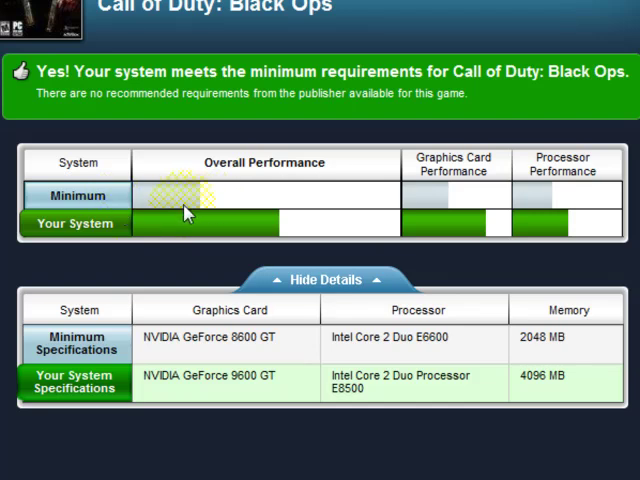
{"action": "mouse_move", "coordinate": [450, 256]}
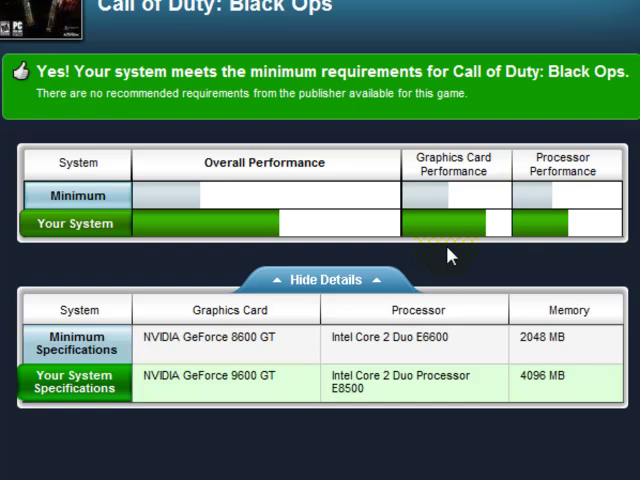
{"action": "mouse_move", "coordinate": [304, 420]}
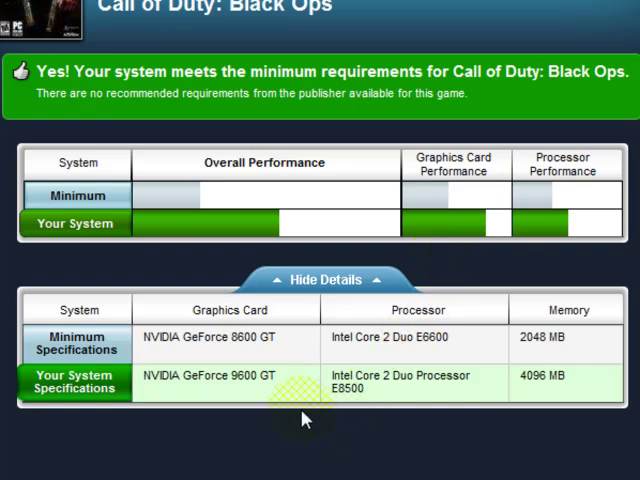
{"action": "double_click", "coordinate": [204, 376]}
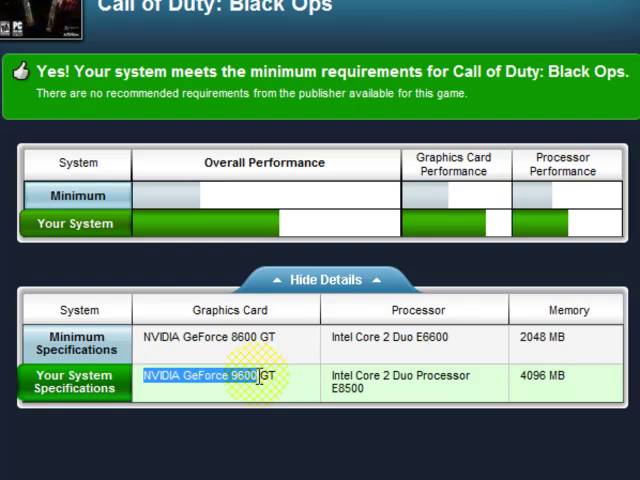
{"action": "right_click", "coordinate": [210, 378]}
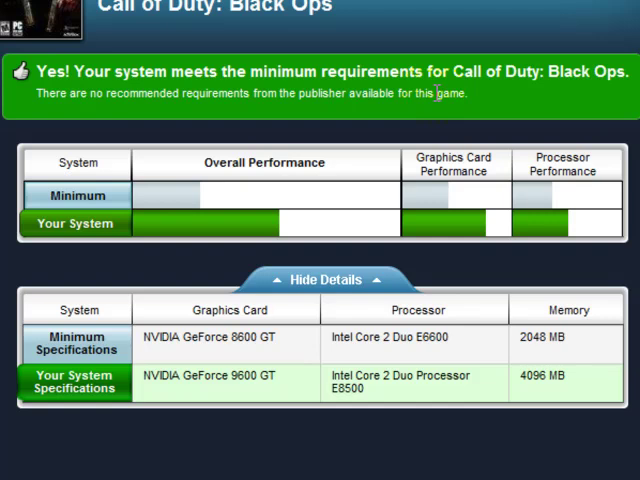
{"action": "mouse_move", "coordinate": [400, 60]}
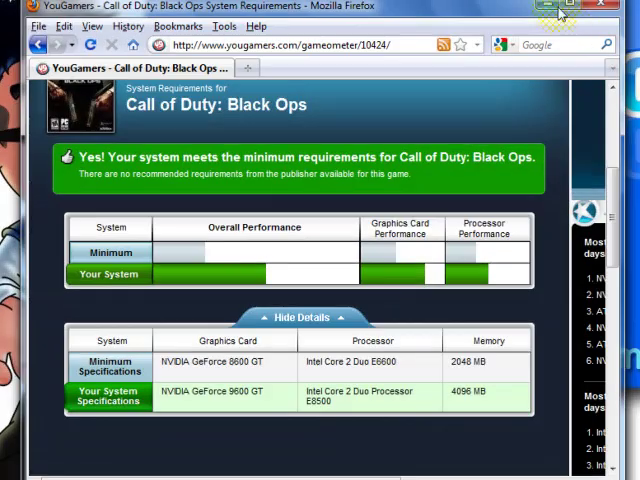
Step: Return to the ClearTechInfo virus-removal YouTube video and view its description with the website link
{"action": "left_click", "coordinate": [340, 60]}
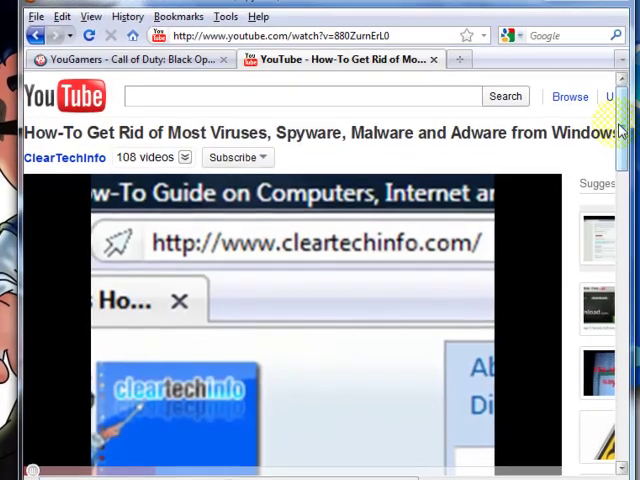
{"action": "scroll", "scroll_direction": "down", "scroll_amount": 3}
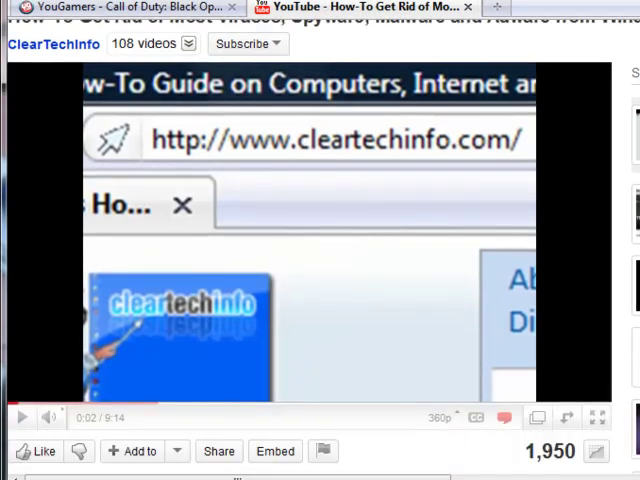
{"action": "scroll", "scroll_direction": "down", "scroll_amount": 3}
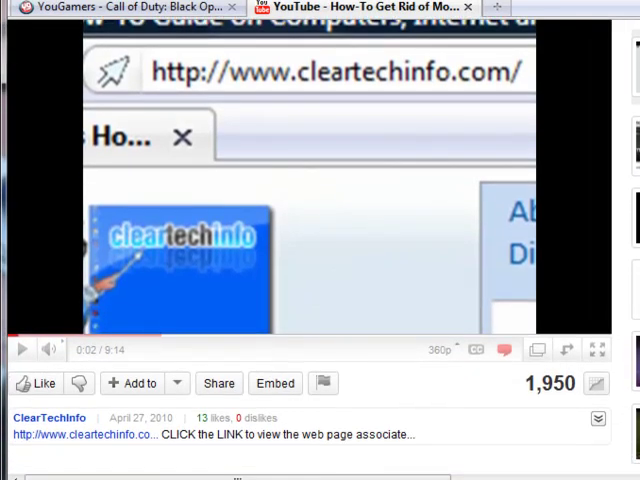
{"action": "scroll", "scroll_direction": "up", "scroll_amount": 3}
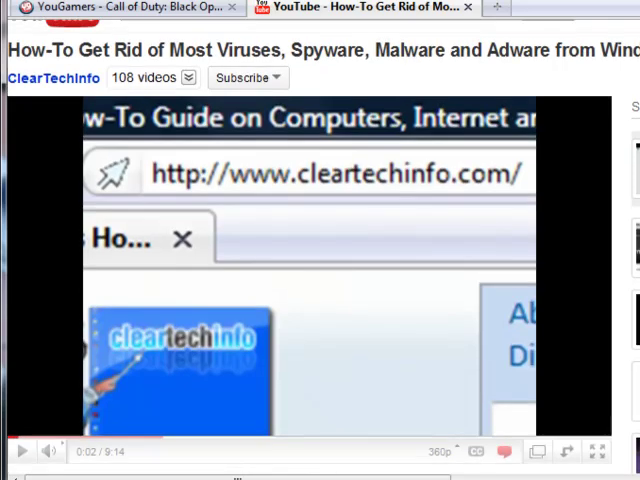
{"action": "scroll", "scroll_direction": "down", "scroll_amount": 3}
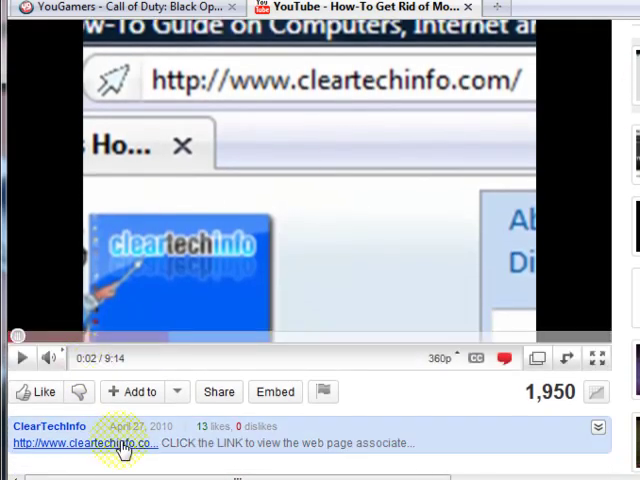
Step: Follow the description's cleartechinfo.com link and read down the malware-removal article to its comments
{"action": "left_click", "coordinate": [90, 444]}
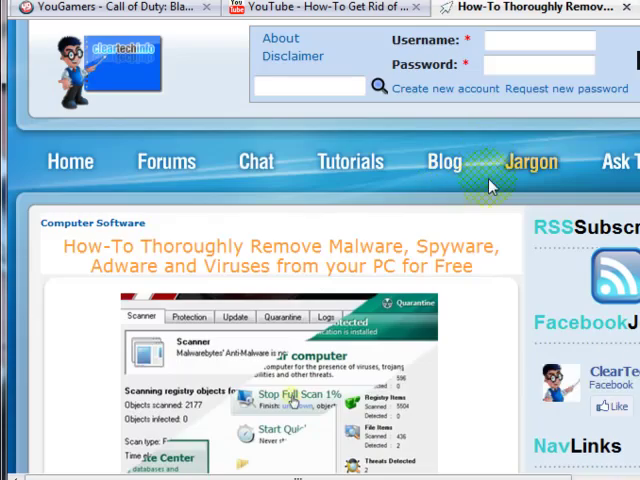
{"action": "mouse_move", "coordinate": [490, 184]}
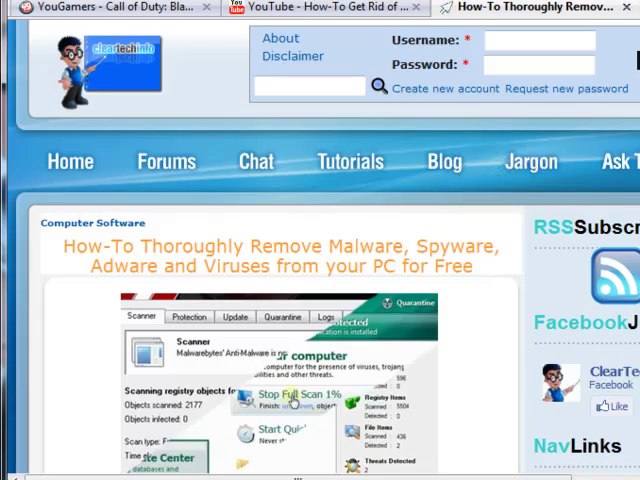
{"action": "scroll", "scroll_direction": "down", "scroll_amount": 3}
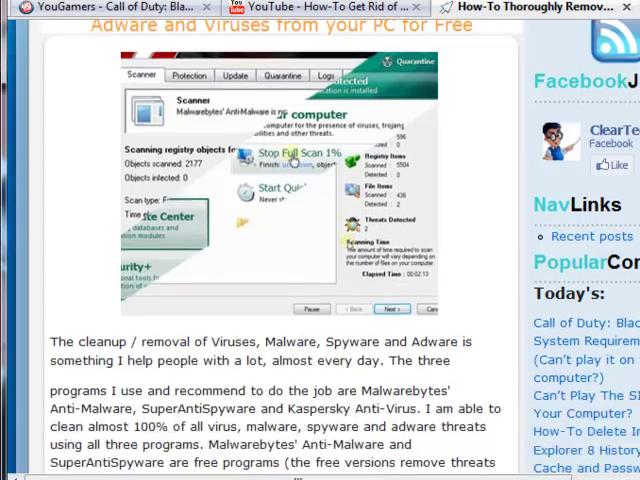
{"action": "scroll", "scroll_direction": "down", "scroll_amount": 3}
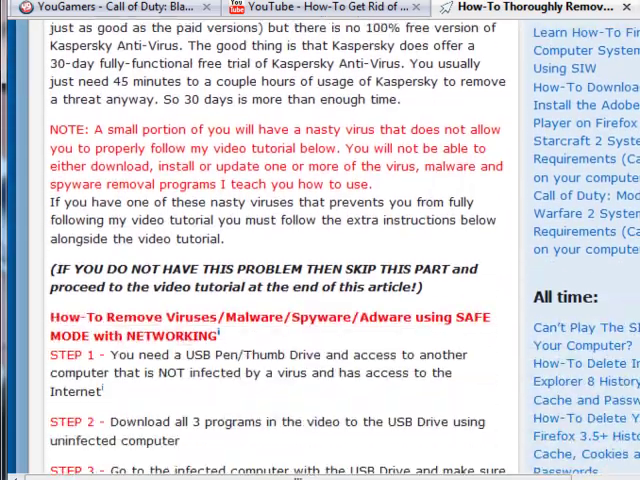
{"action": "scroll", "scroll_direction": "down", "scroll_amount": 3}
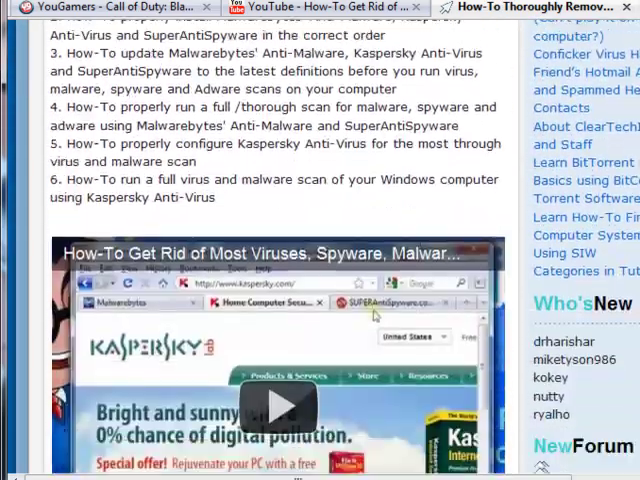
{"action": "scroll", "scroll_direction": "down", "scroll_amount": 3}
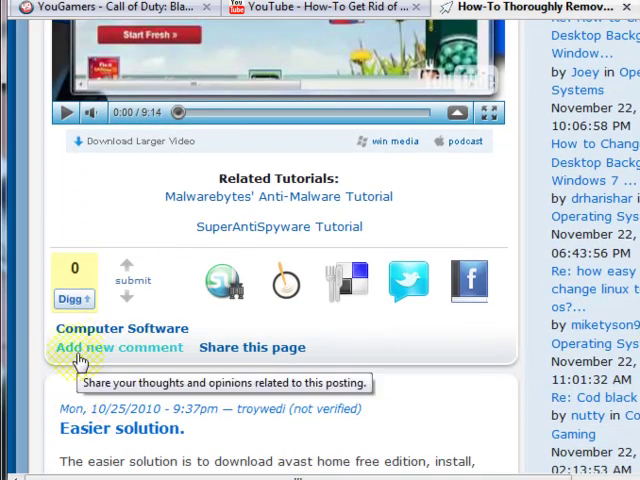
Step: Start a new comment, bringing up the blank Reply form with name, e-mail, subject and comment fields
{"action": "left_click", "coordinate": [118, 348]}
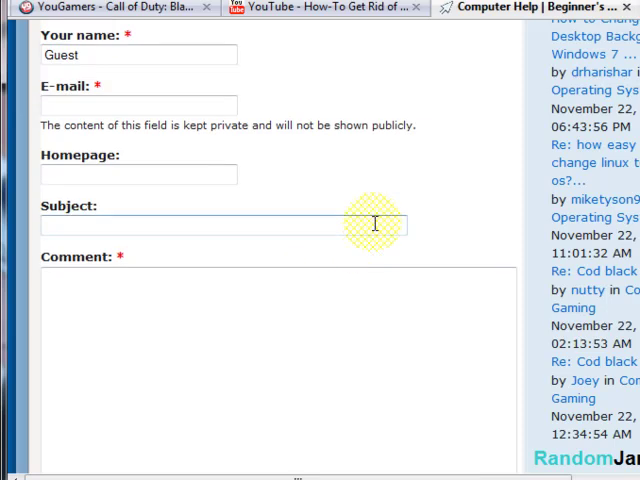
{"action": "mouse_move", "coordinate": [384, 160]}
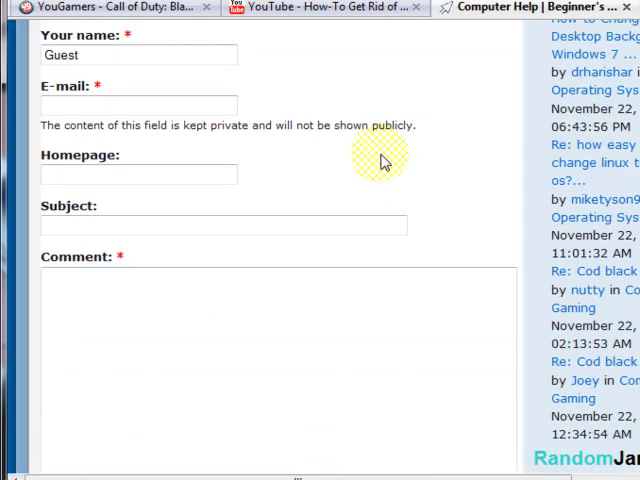
{"action": "mouse_move", "coordinate": [304, 184]}
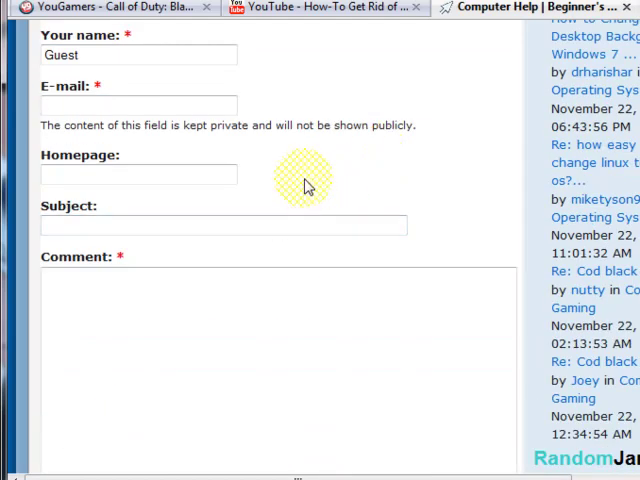
{"action": "scroll", "scroll_direction": "up", "scroll_amount": 3}
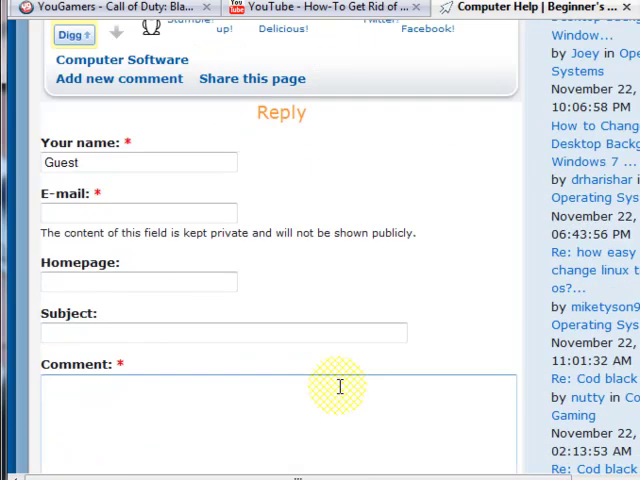
{"action": "mouse_move", "coordinate": [404, 360]}
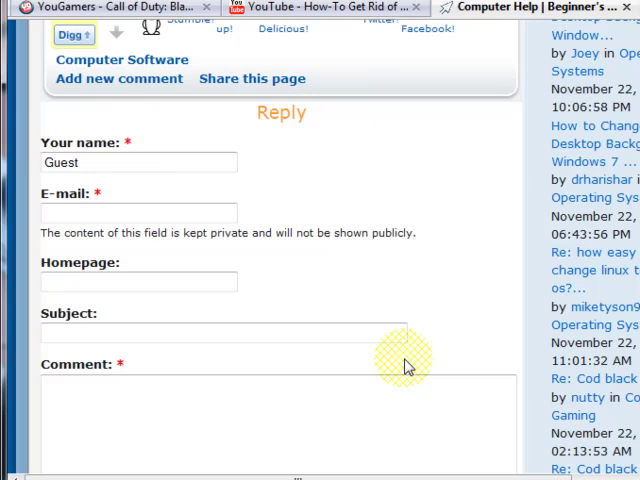
{"action": "mouse_move", "coordinate": [428, 262]}
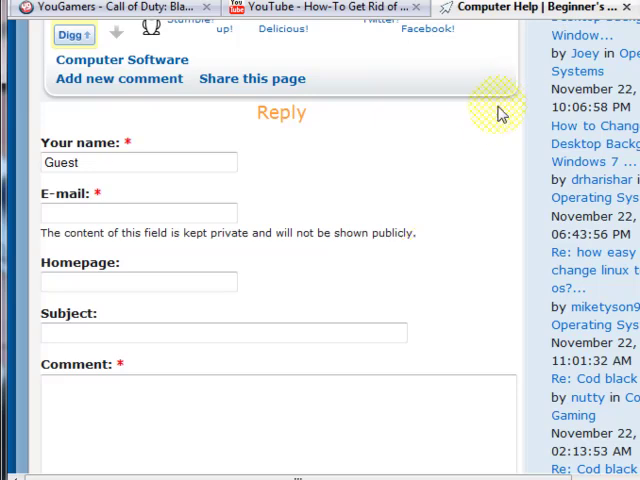
{"action": "mouse_move", "coordinate": [584, 30]}
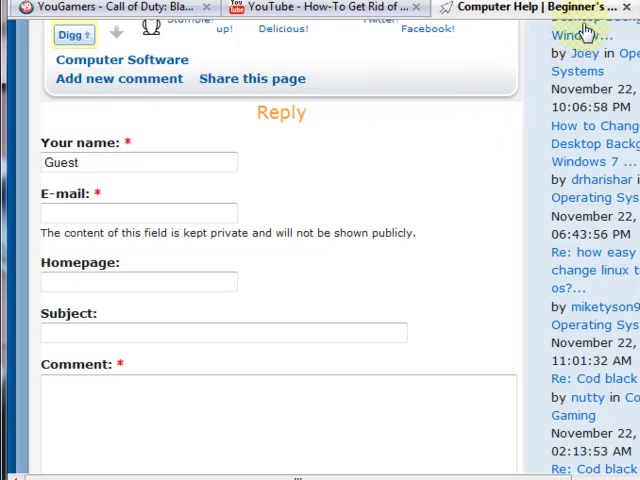